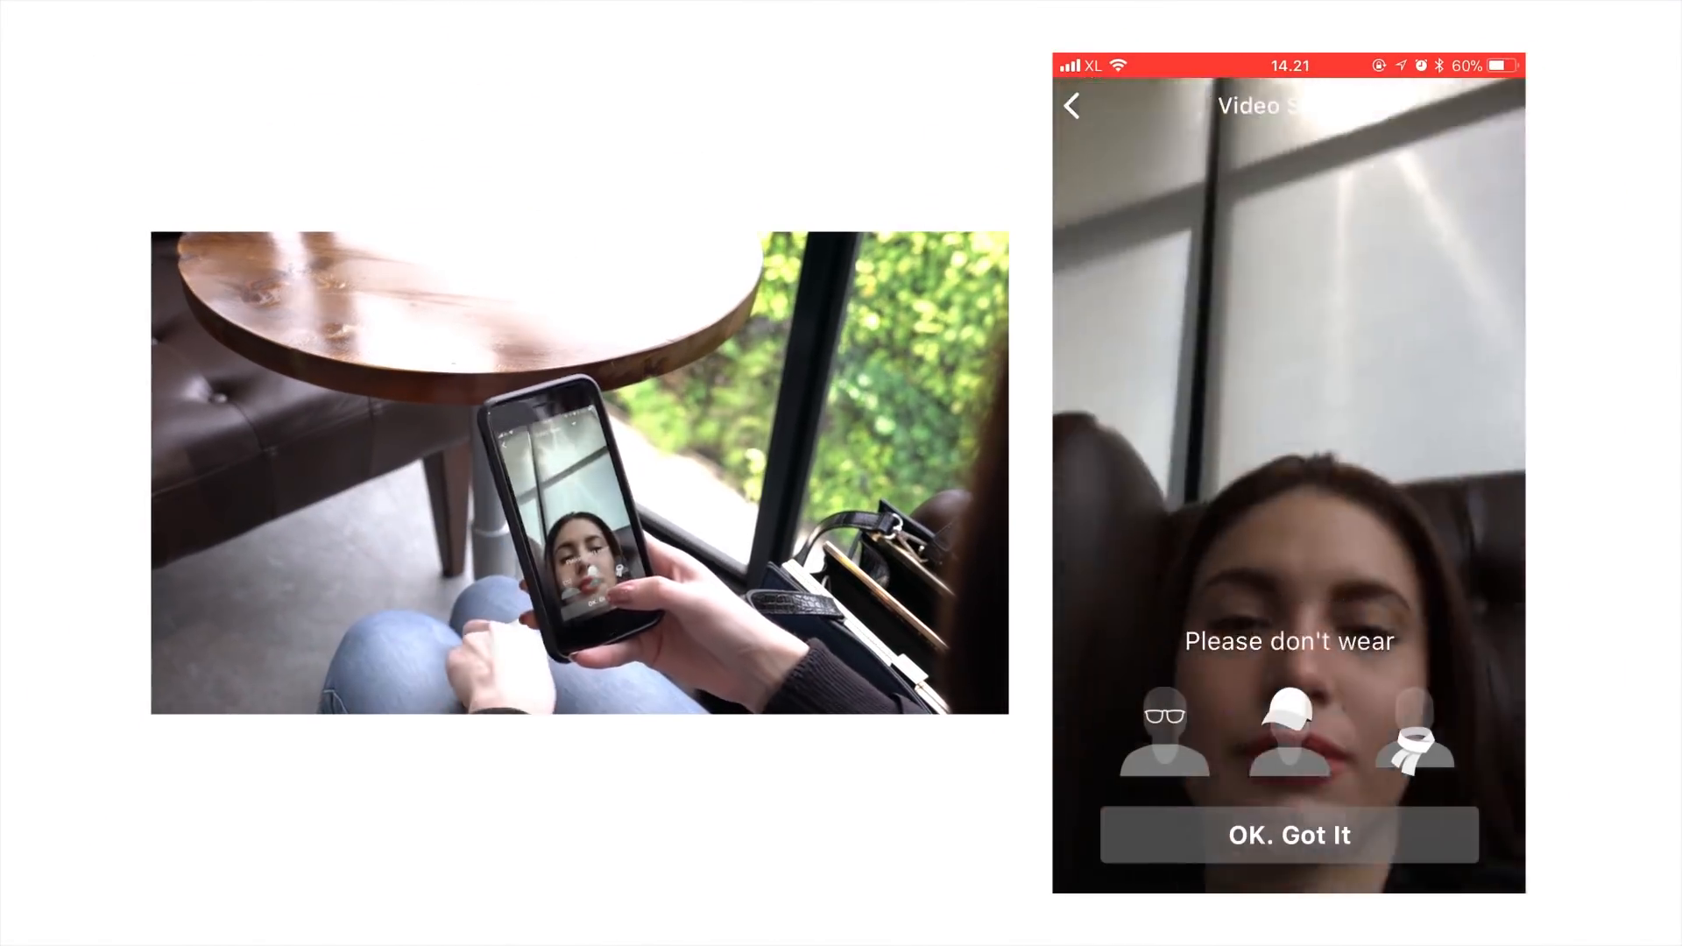
- Dismiss the no-glasses, cap or scarf advice with "OK. Got It" to begin face capture
{"action": "left_click", "coordinate": [1289, 835]}
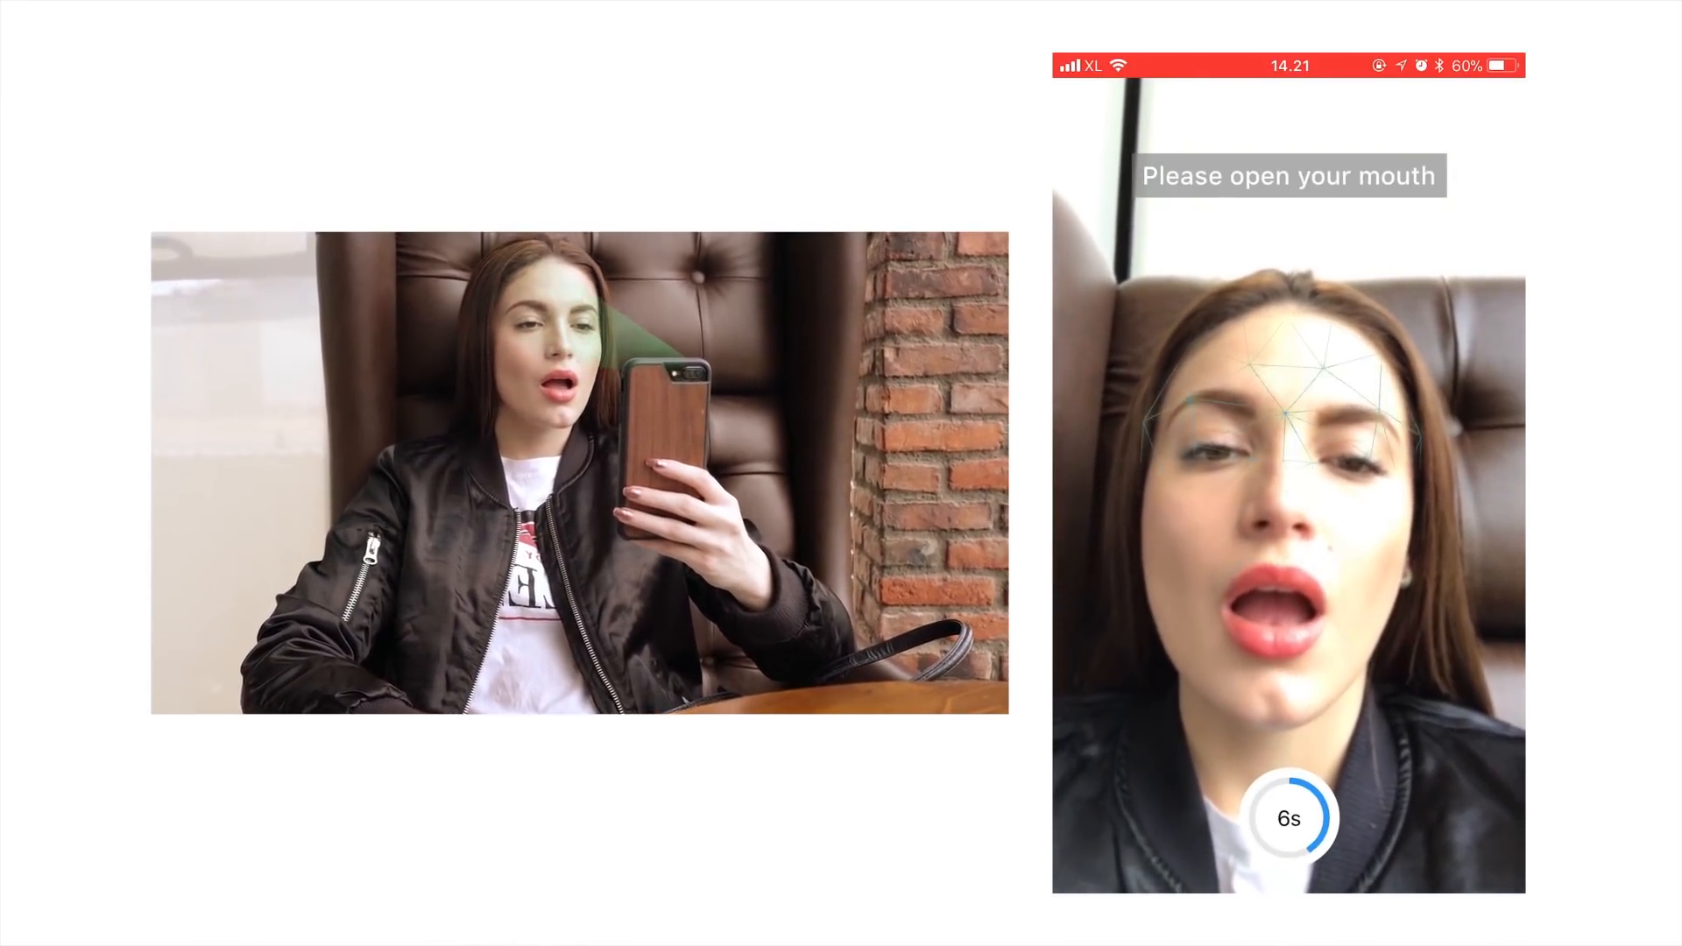